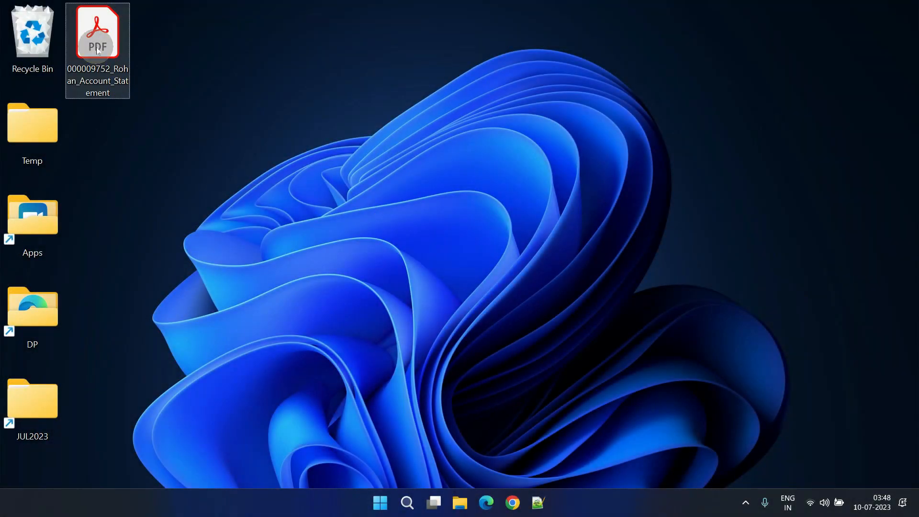
Open the bank statement PDF from the desktop and dismiss its password prompt
double_click(97, 33)
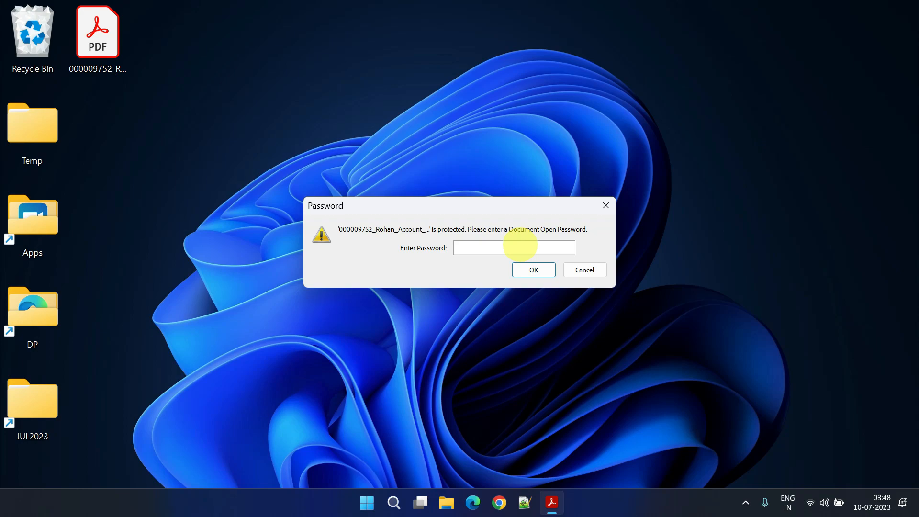
left_click(585, 270)
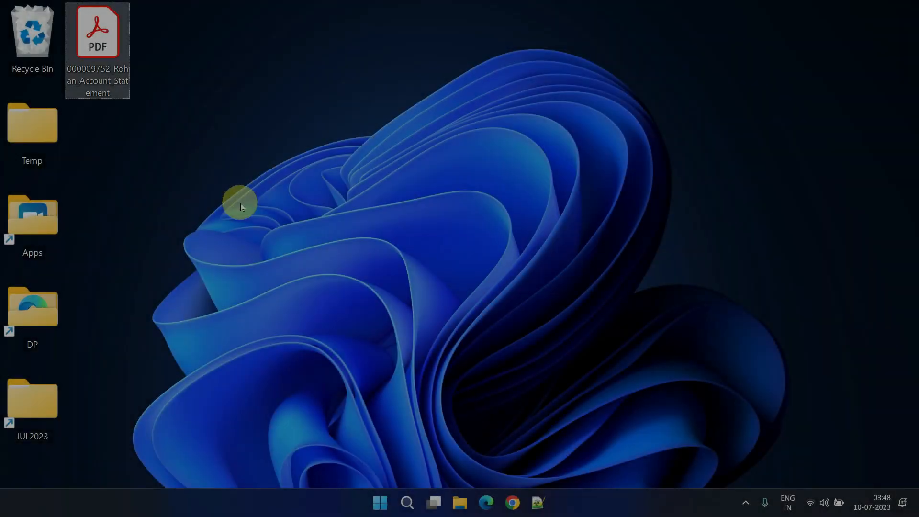
Open the statement PDF with Google Chrome via Open with
right_click(98, 35)
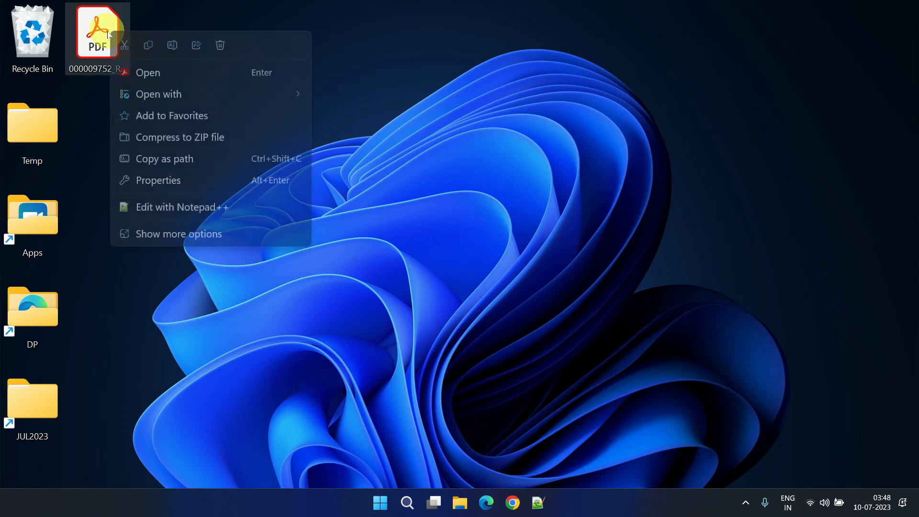
left_click(159, 94)
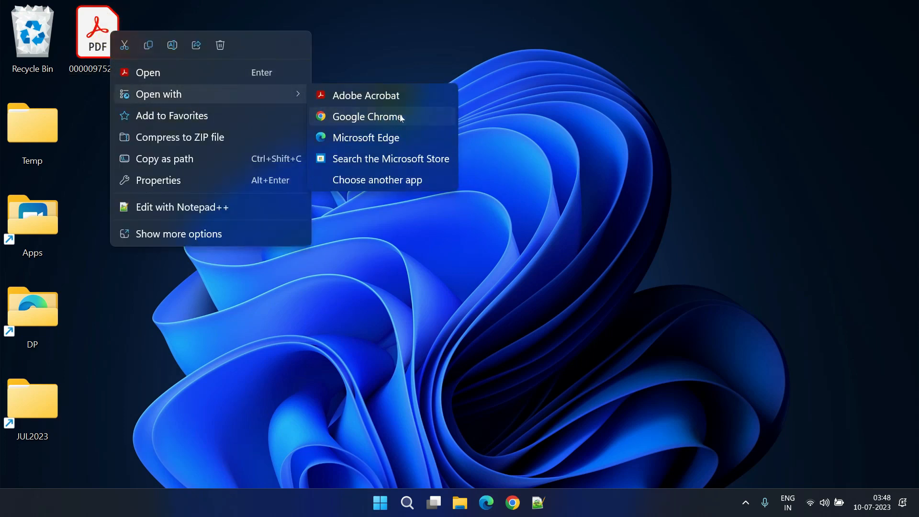
left_click(366, 116)
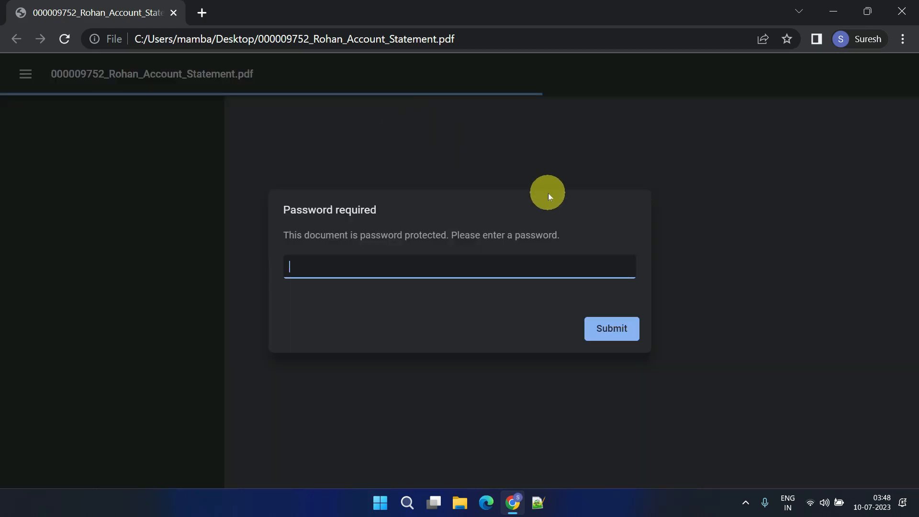
Unlock the statement with its password and bring up Chrome's print preview
left_click(612, 328)
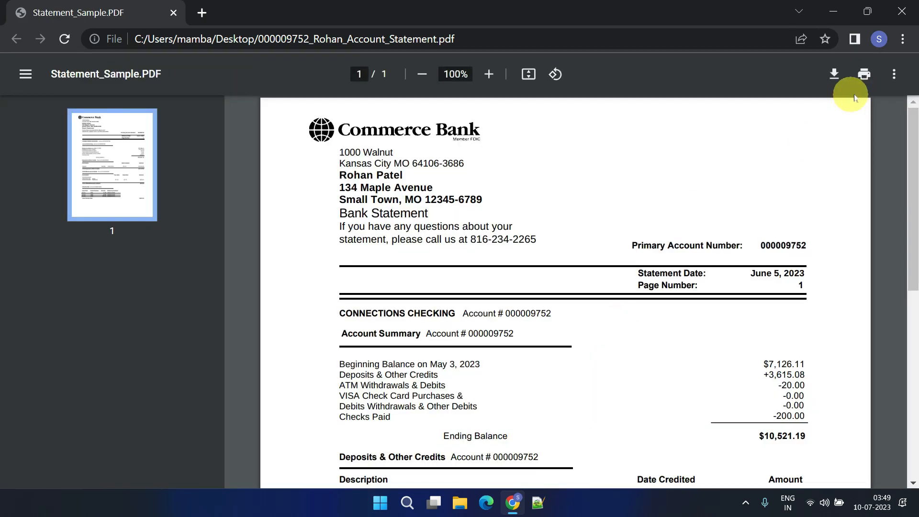
mouse_move(863, 74)
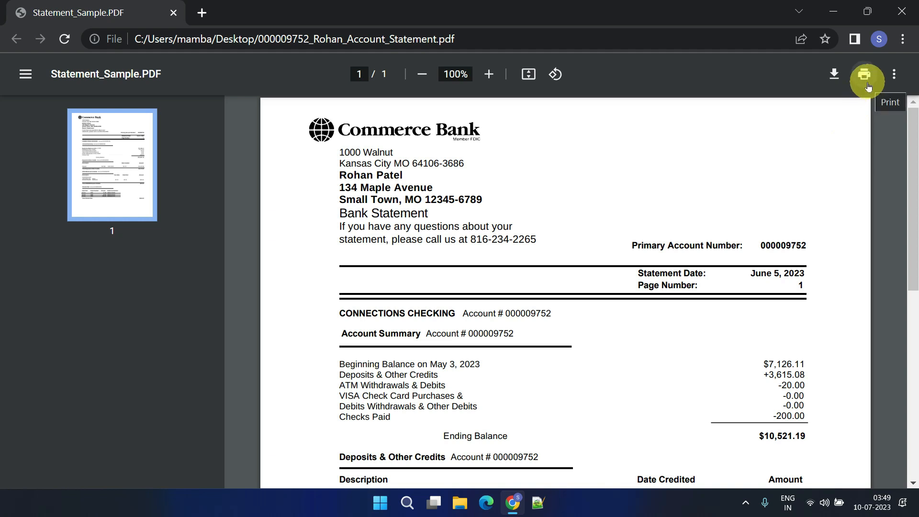
mouse_move(591, 206)
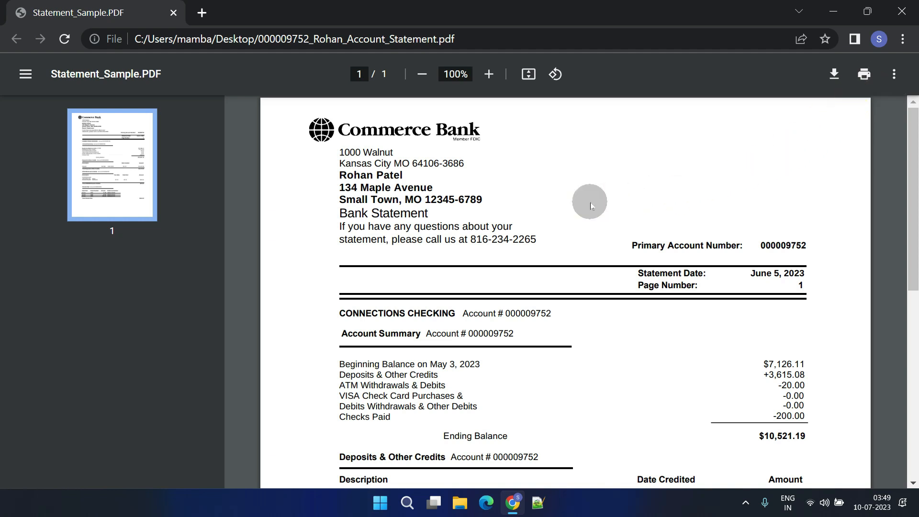
right_click(590, 202)
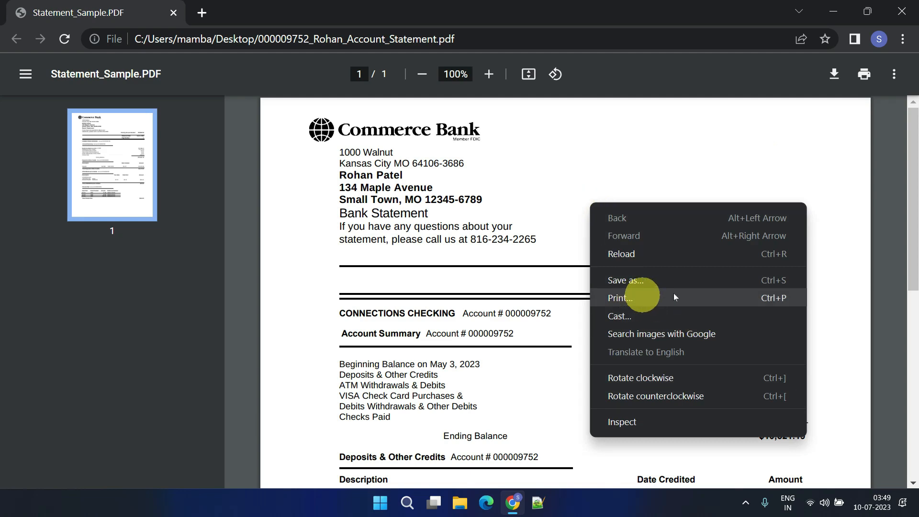
mouse_move(675, 297)
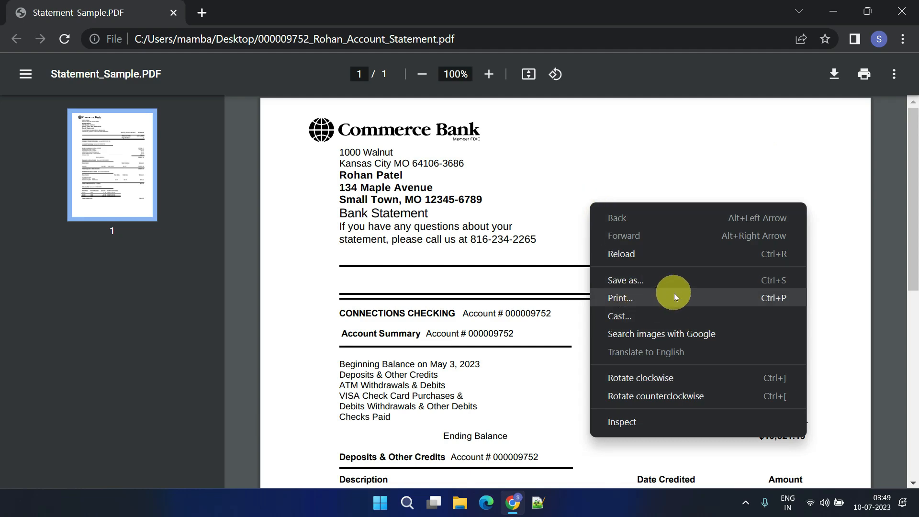
left_click(620, 298)
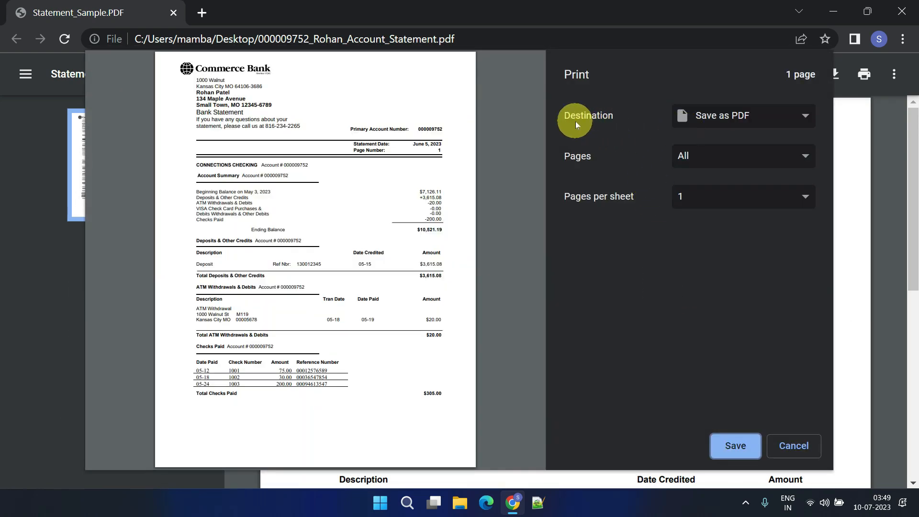
Keep the print destination as Save as PDF with all pages included
left_click(743, 115)
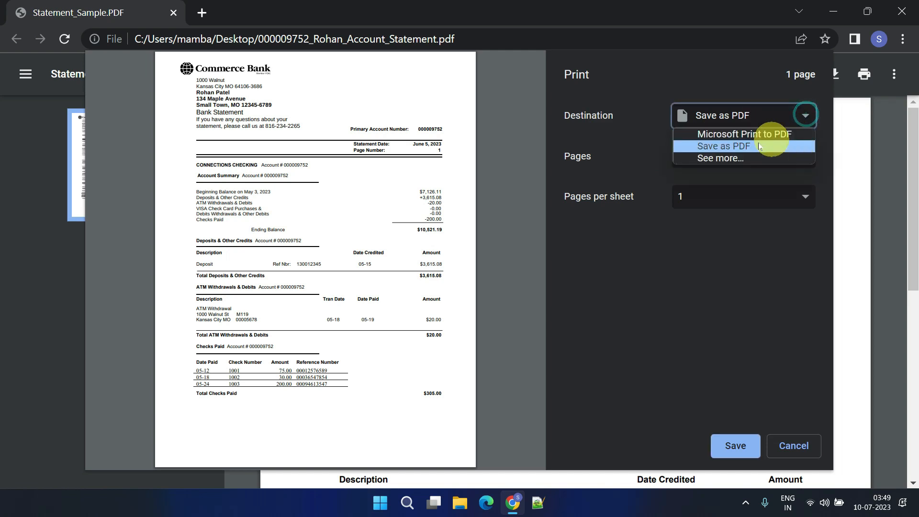
left_click(724, 146)
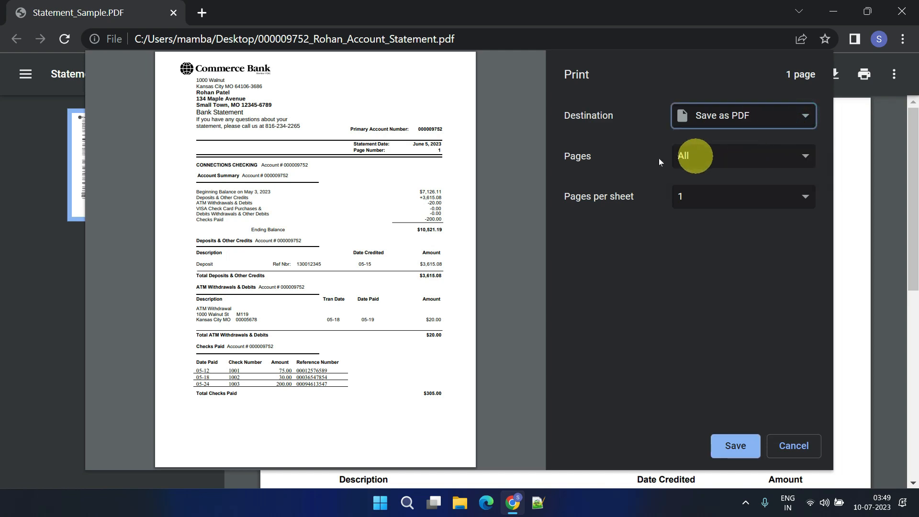
left_click(743, 155)
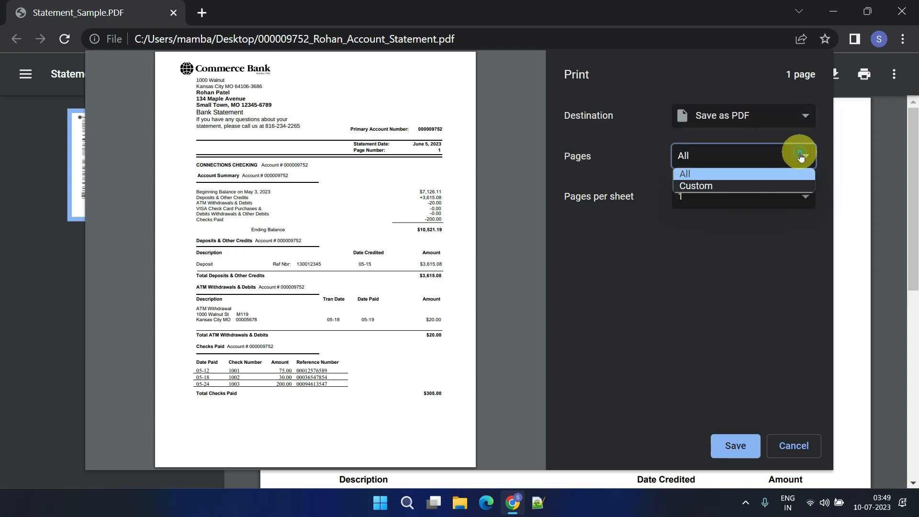
left_click(685, 173)
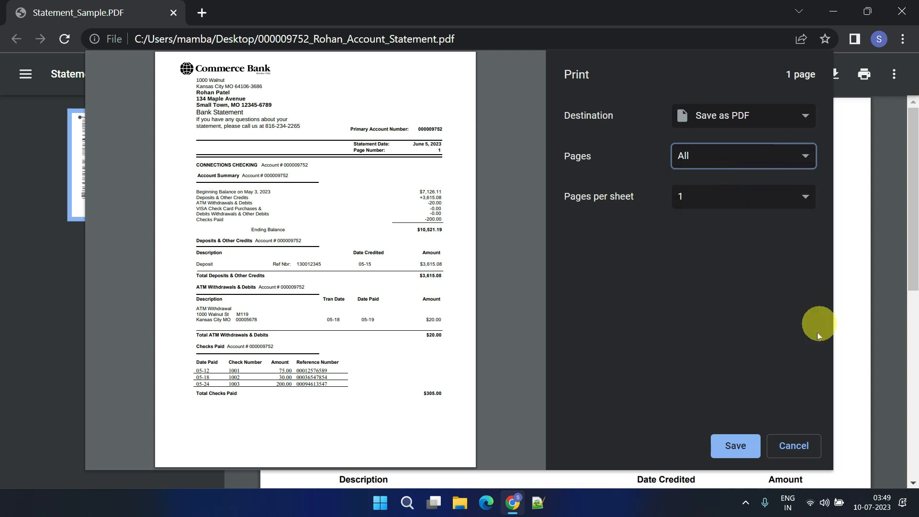
left_click(736, 446)
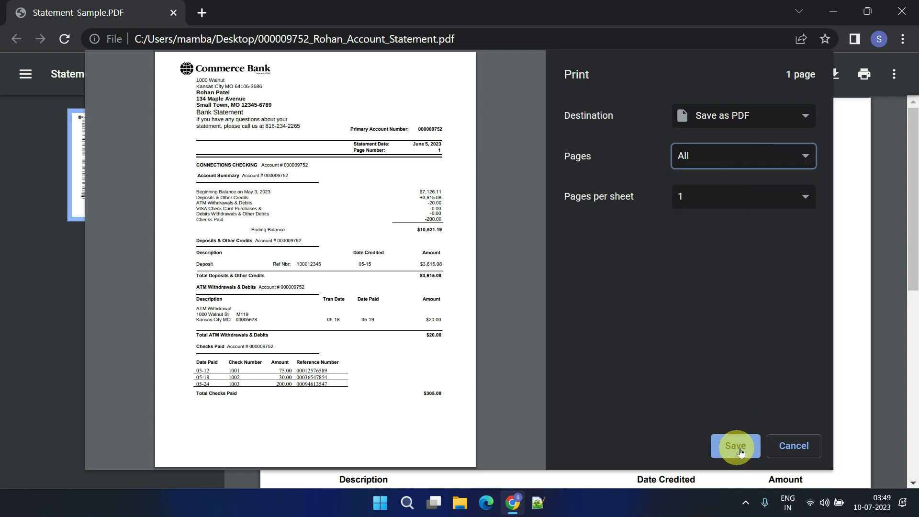
left_click(736, 446)
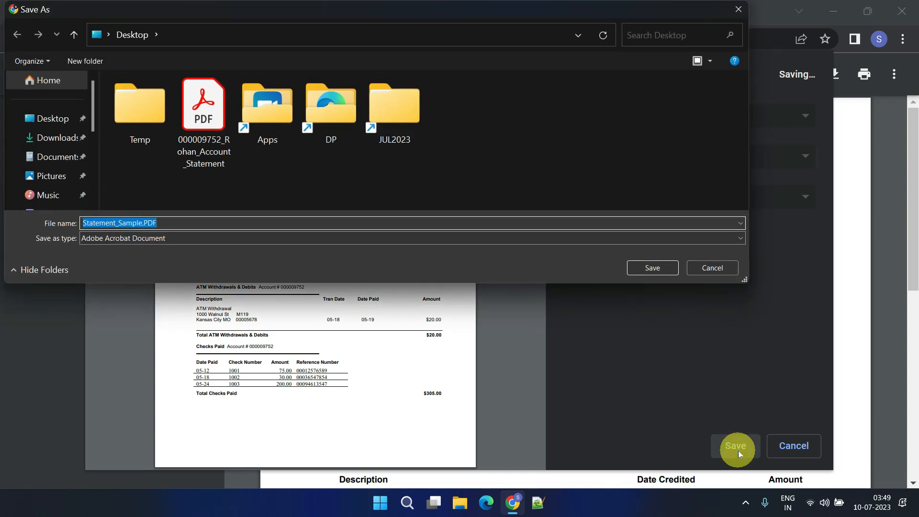
type("000009752_Rohan_Account_Statement_V")
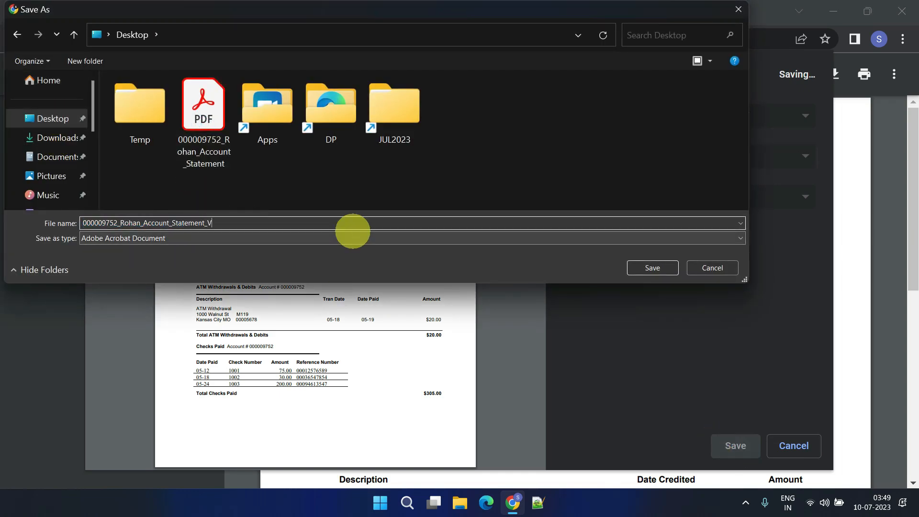
left_click(653, 269)
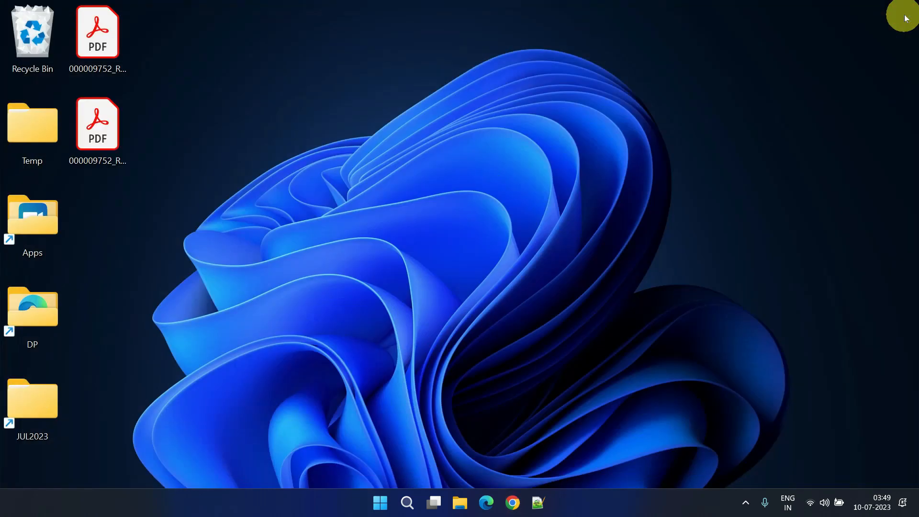
Open the saved V2 statement copy in Adobe Acrobat to check it opens without a password
left_click(98, 124)
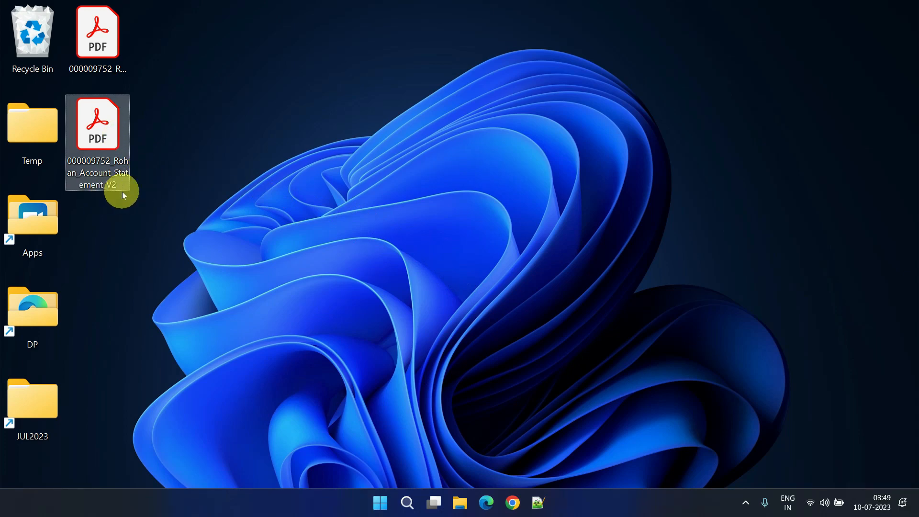
double_click(98, 124)
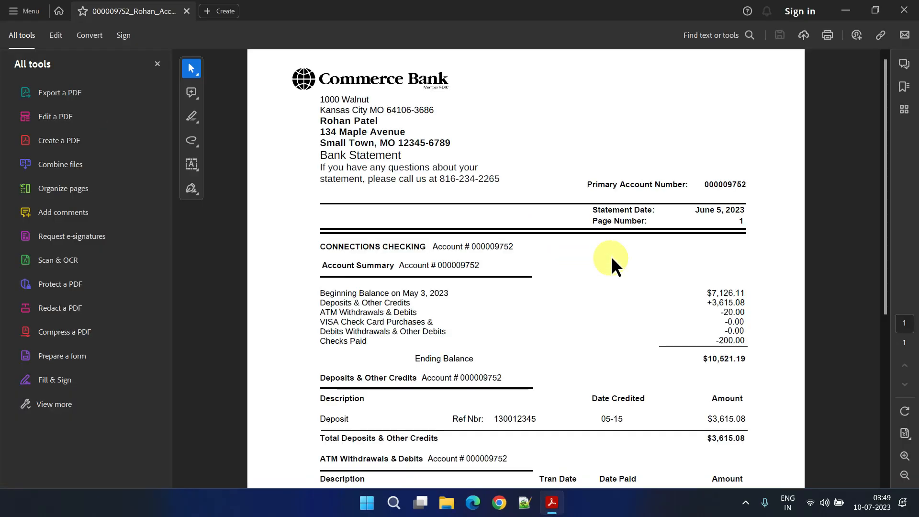
mouse_move(621, 340)
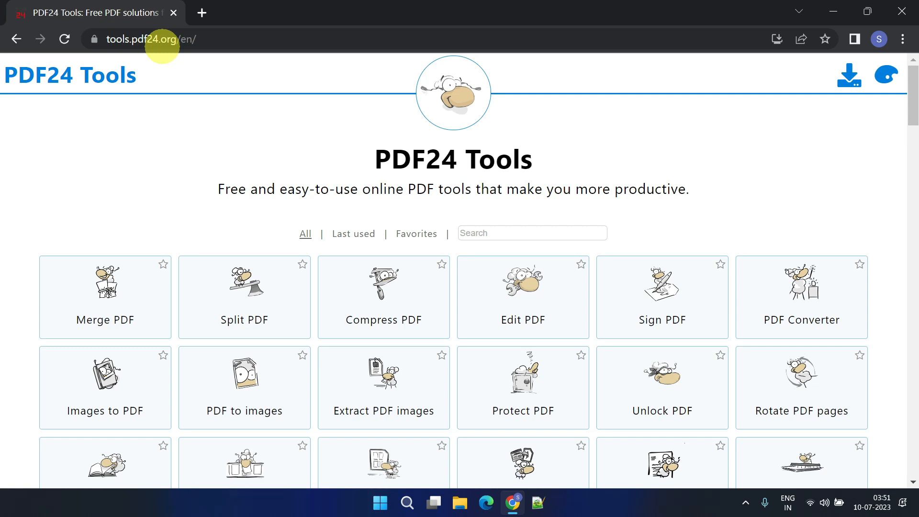
mouse_move(598, 429)
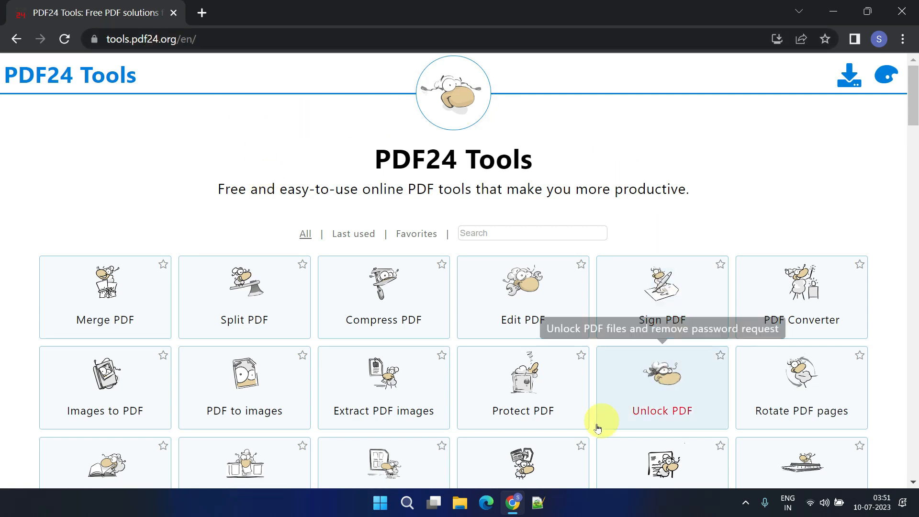
Scroll through the PDF24 Tools tiles to find the Unlock PDF tool
scroll("down", 3)
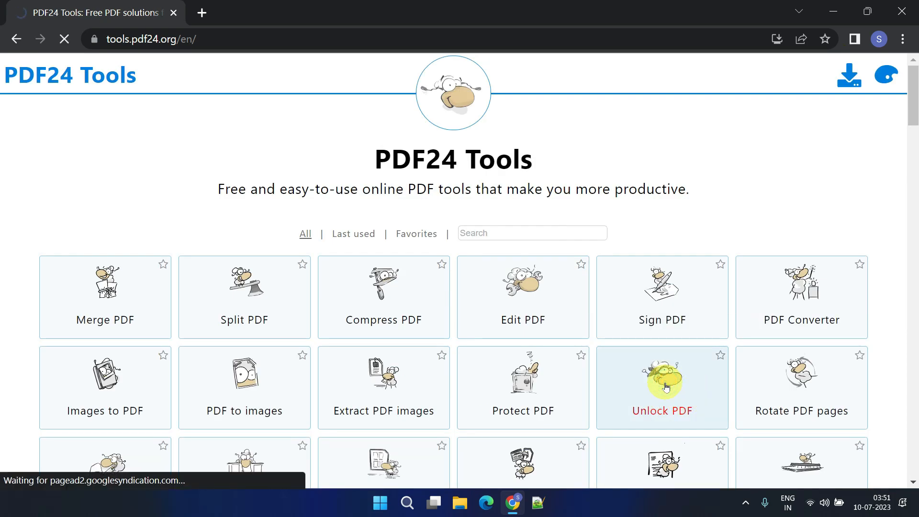
Upload the original password-protected statement to Unlock PDF and enter its password
left_click(663, 387)
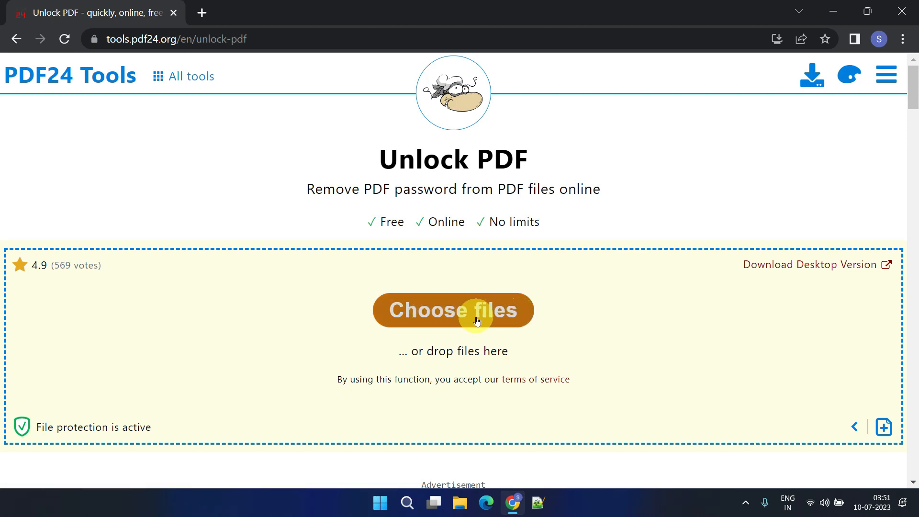
left_click(475, 319)
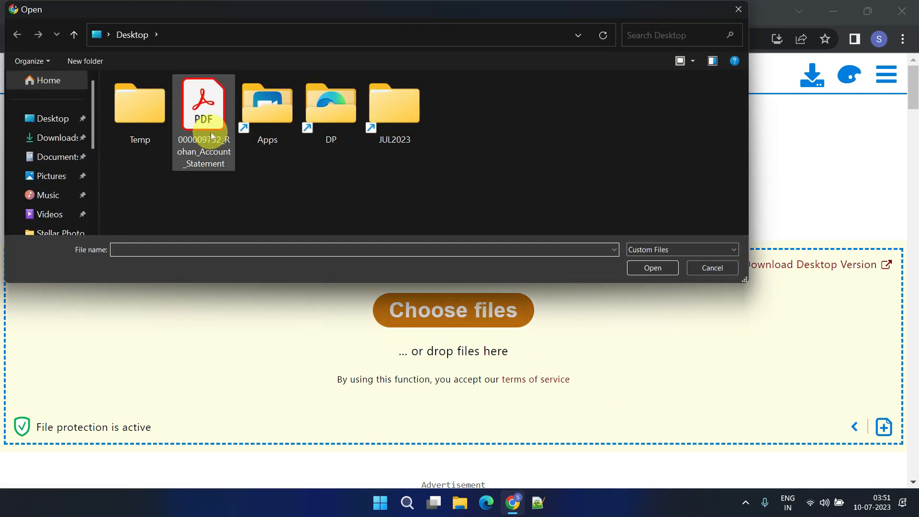
double_click(203, 106)
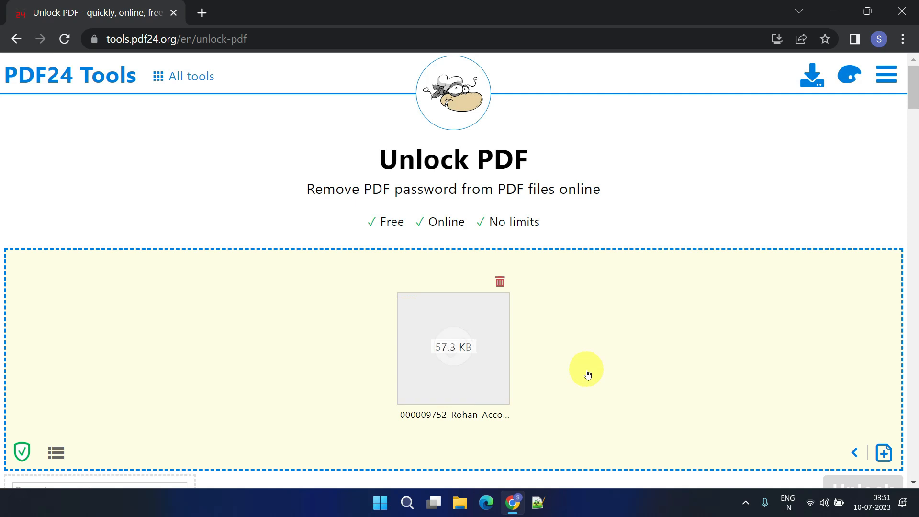
left_click(84, 265)
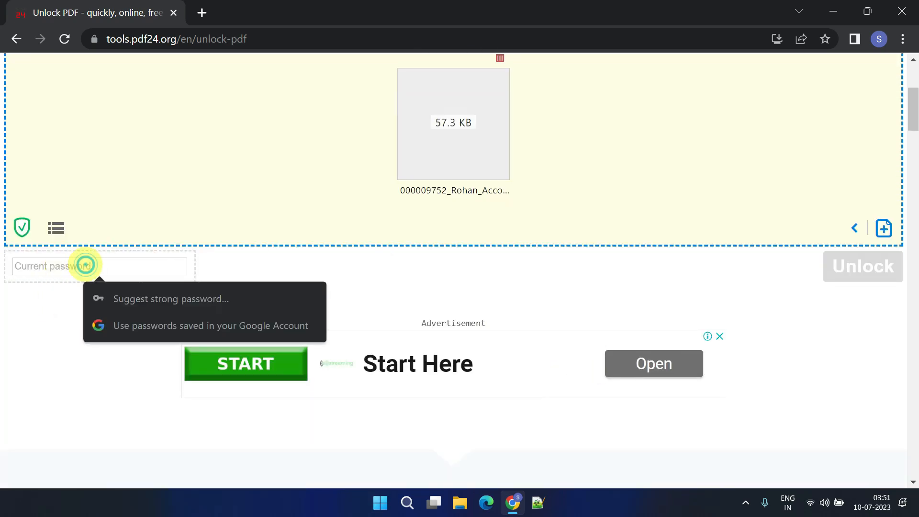
type("•••••")
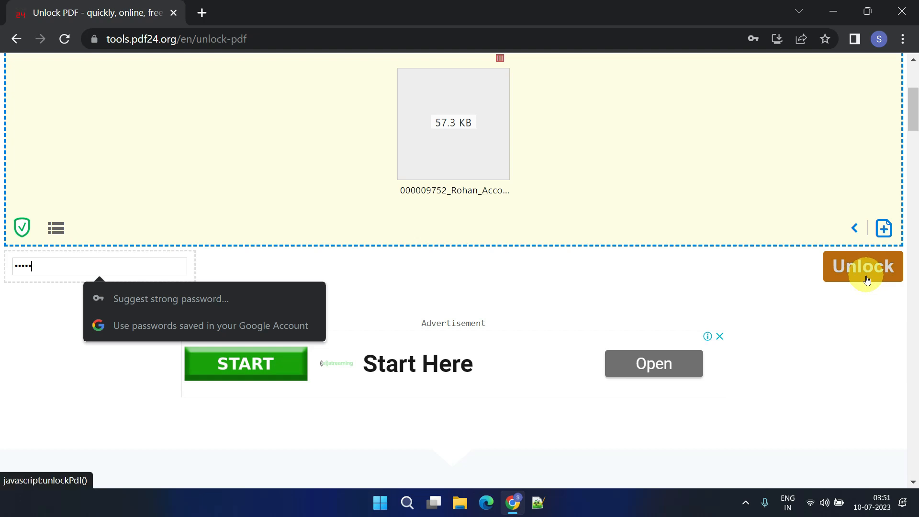
Unlock and download the statement, then open the downloaded copy in Acrobat
left_click(863, 266)
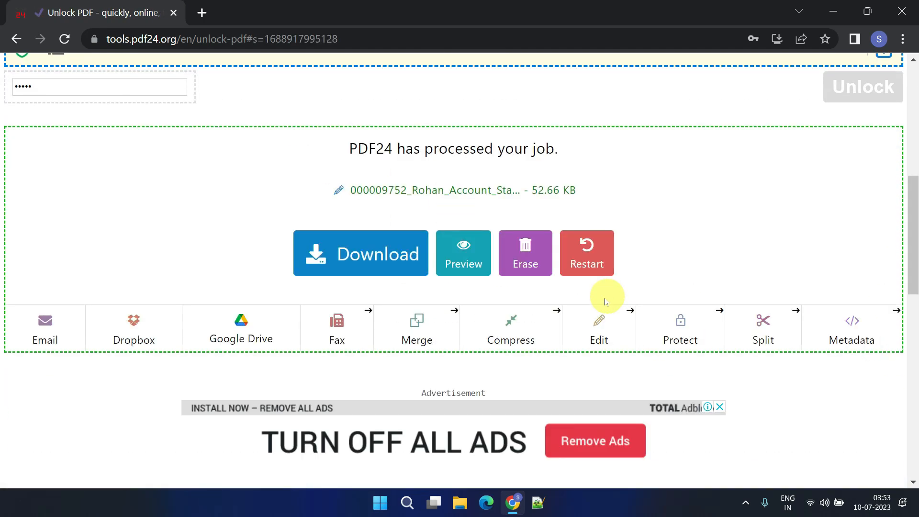
left_click(360, 253)
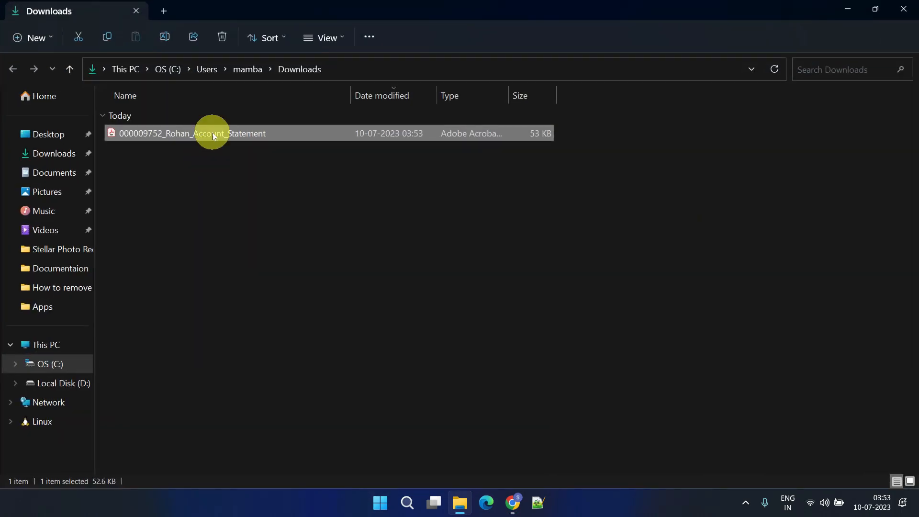
double_click(214, 133)
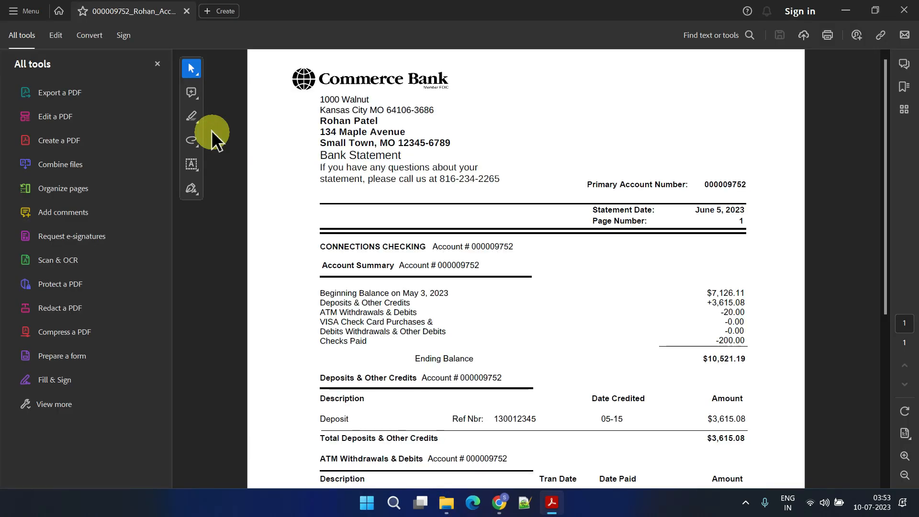